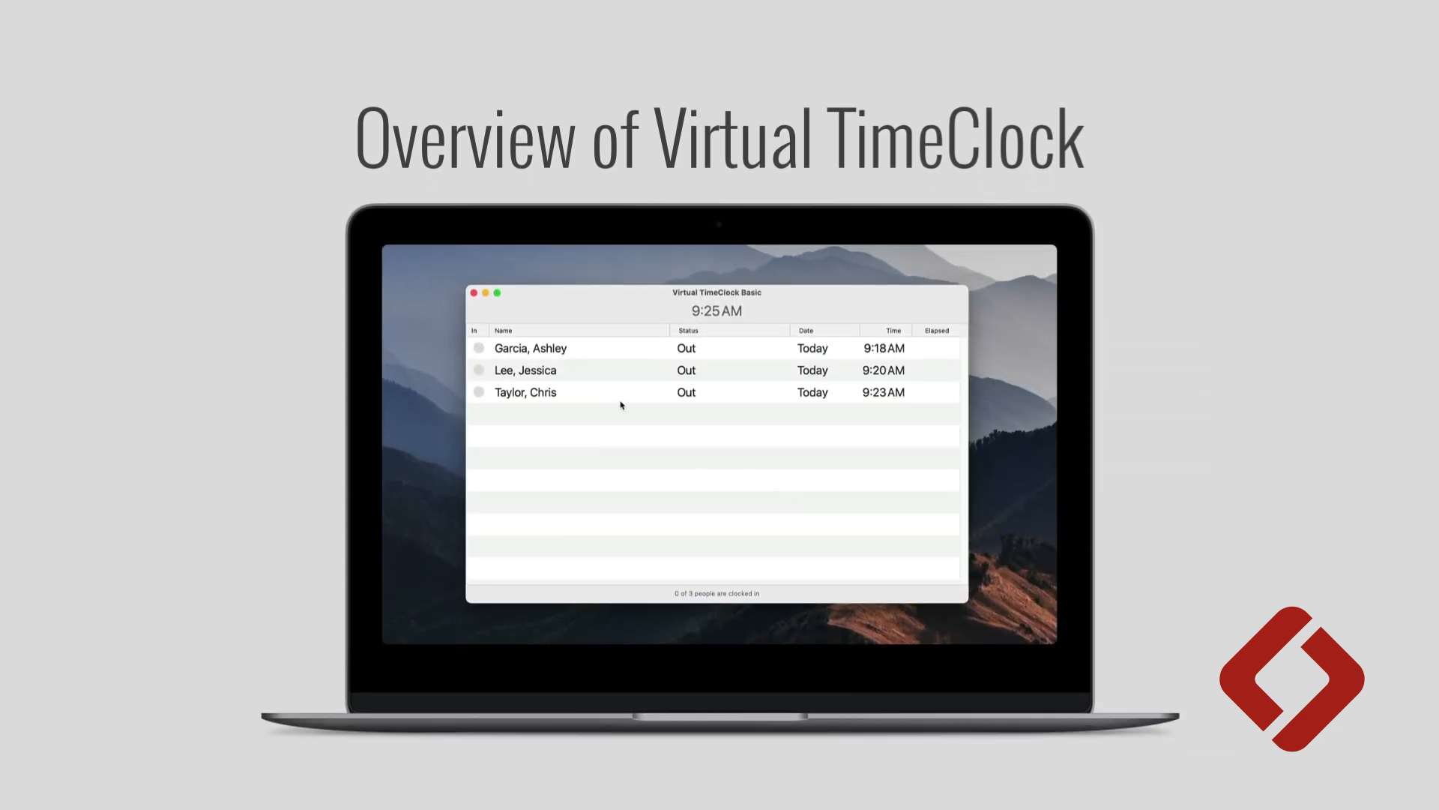
click(524, 391)
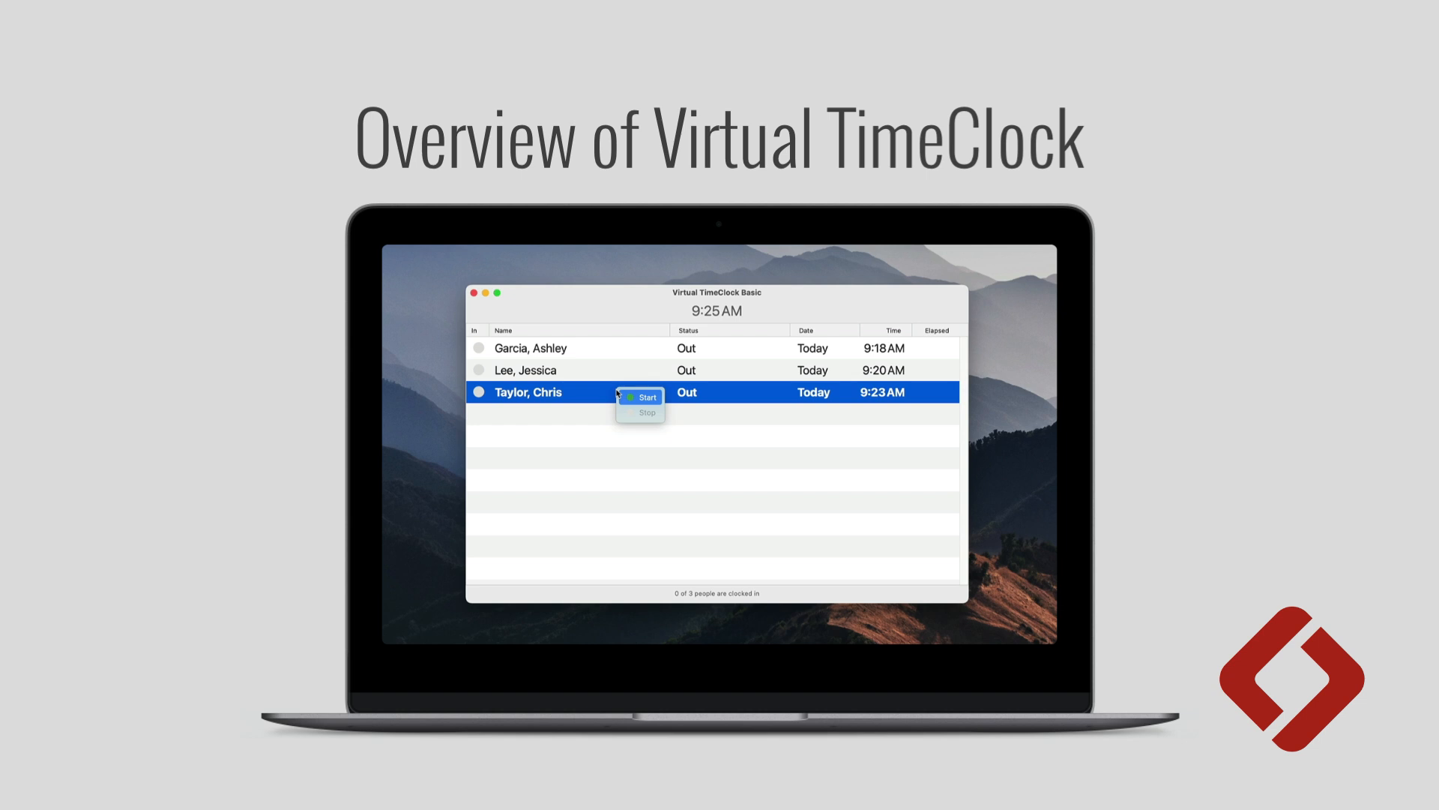
click(646, 397)
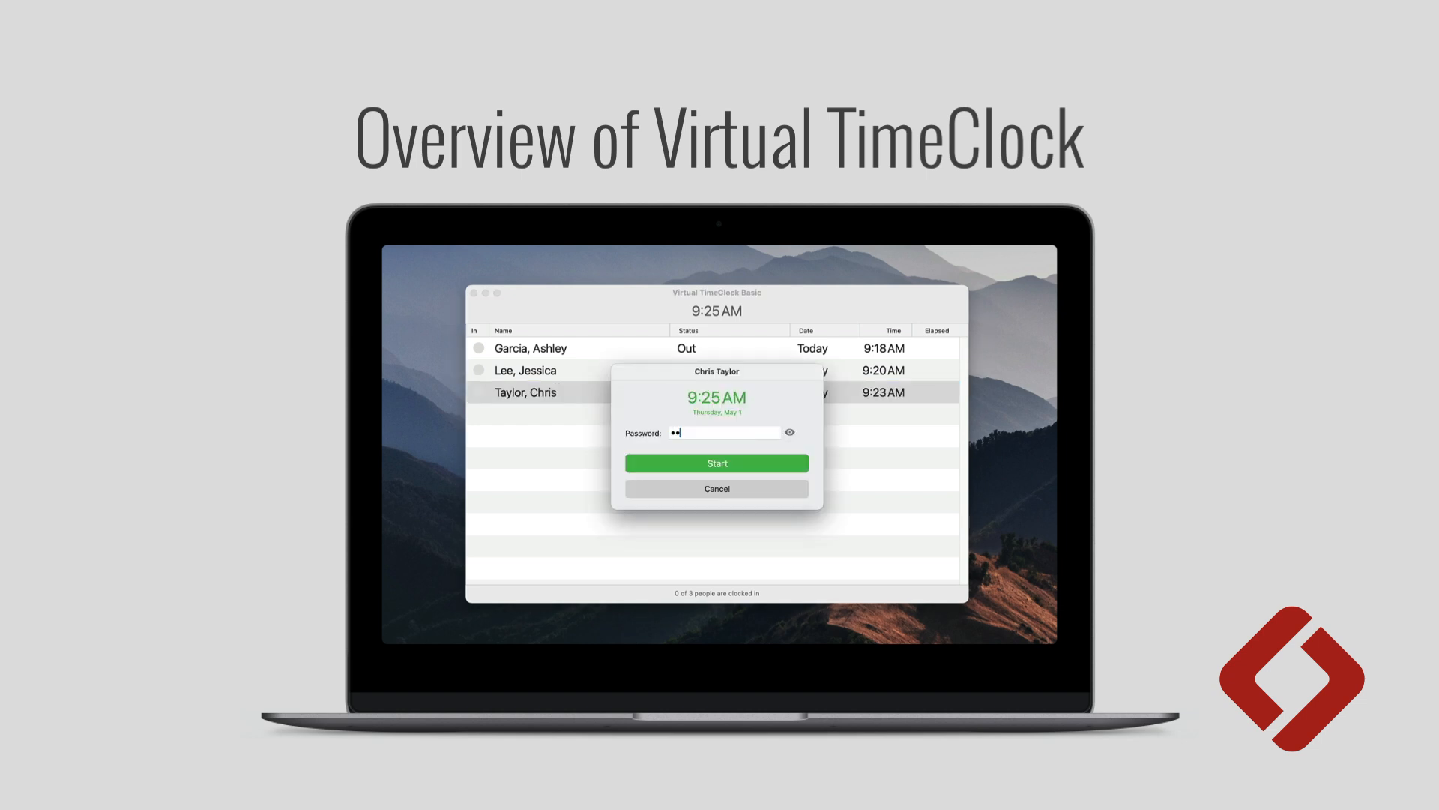
click(717, 462)
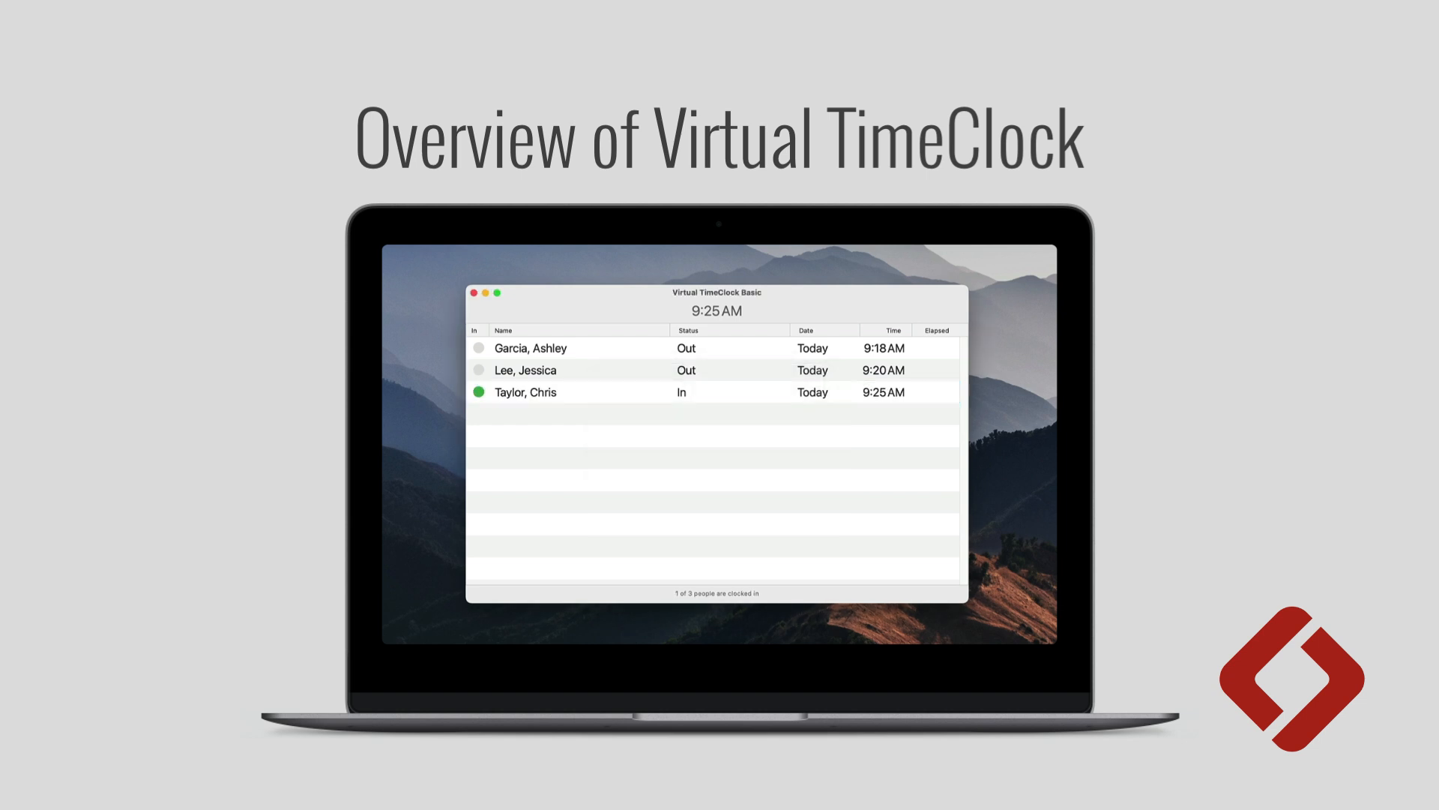
right_click(523, 392)
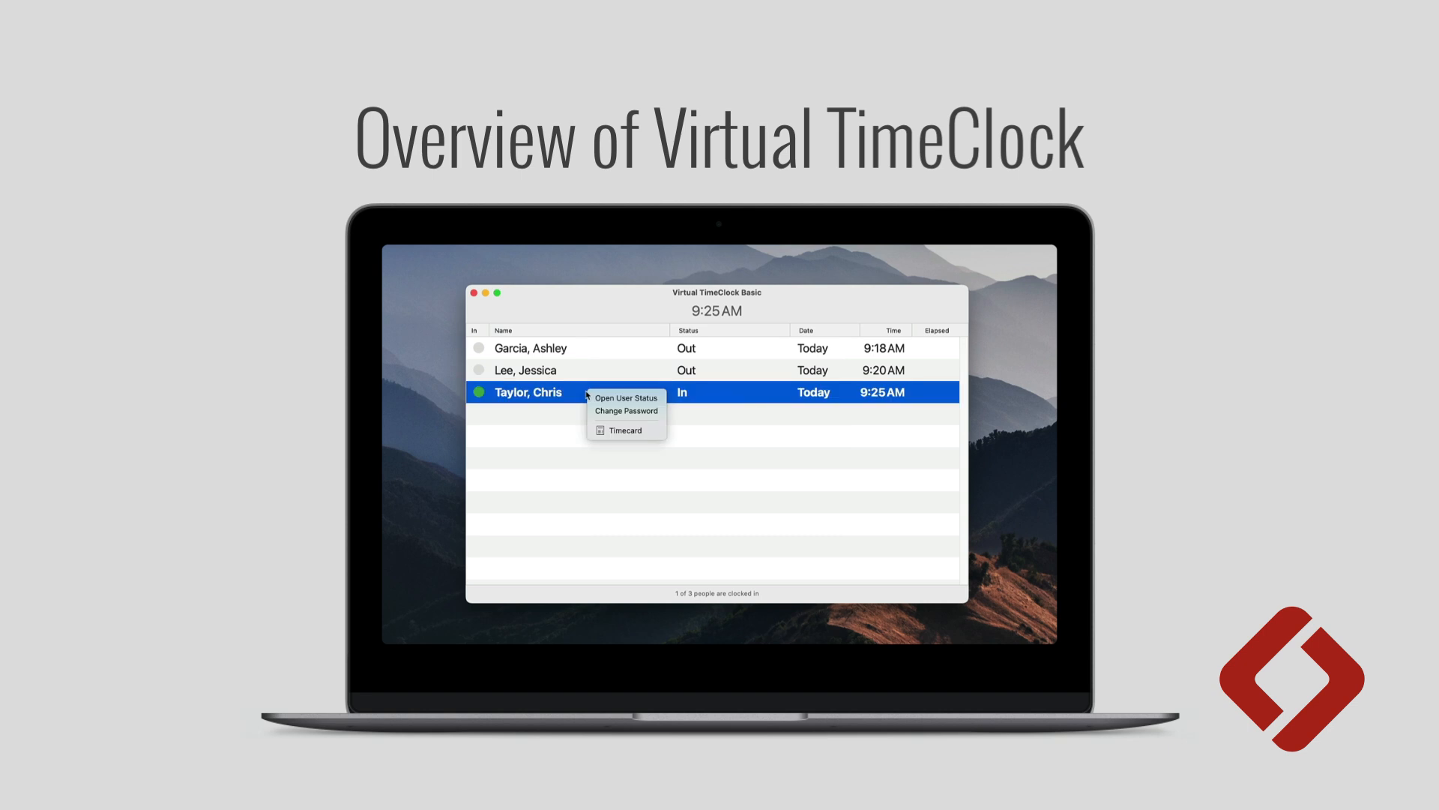
click(626, 430)
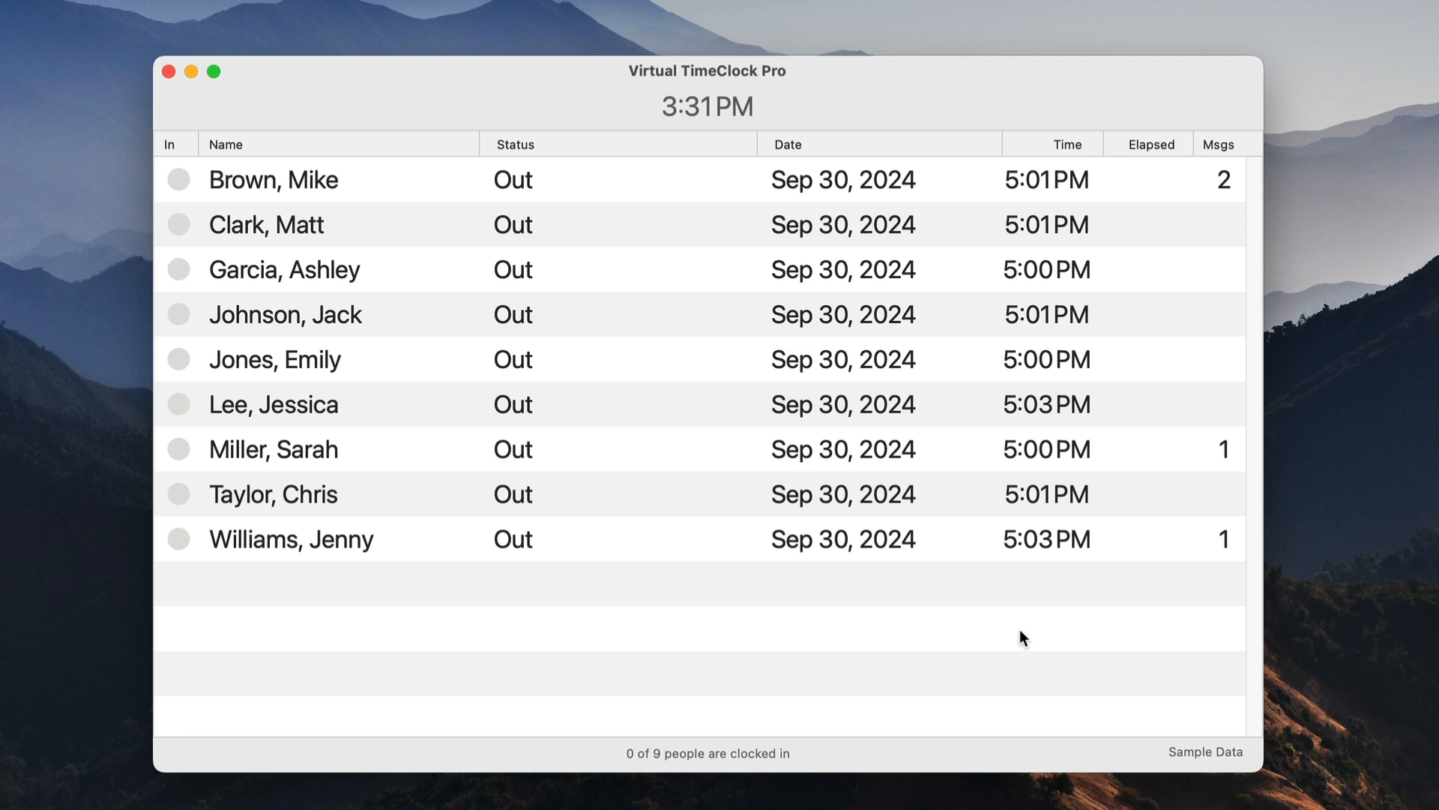
mouse_move(1005, 634)
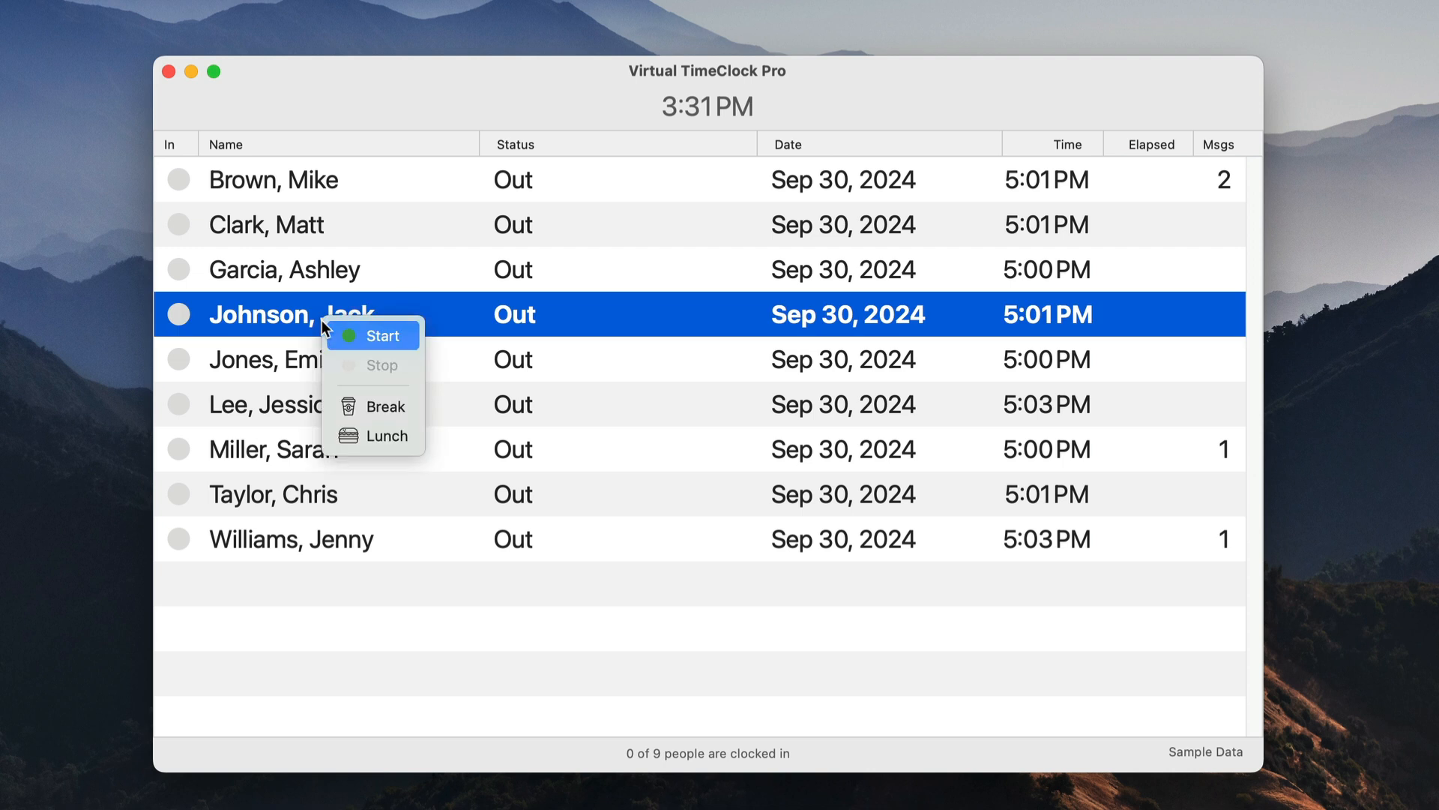
mouse_move(383, 349)
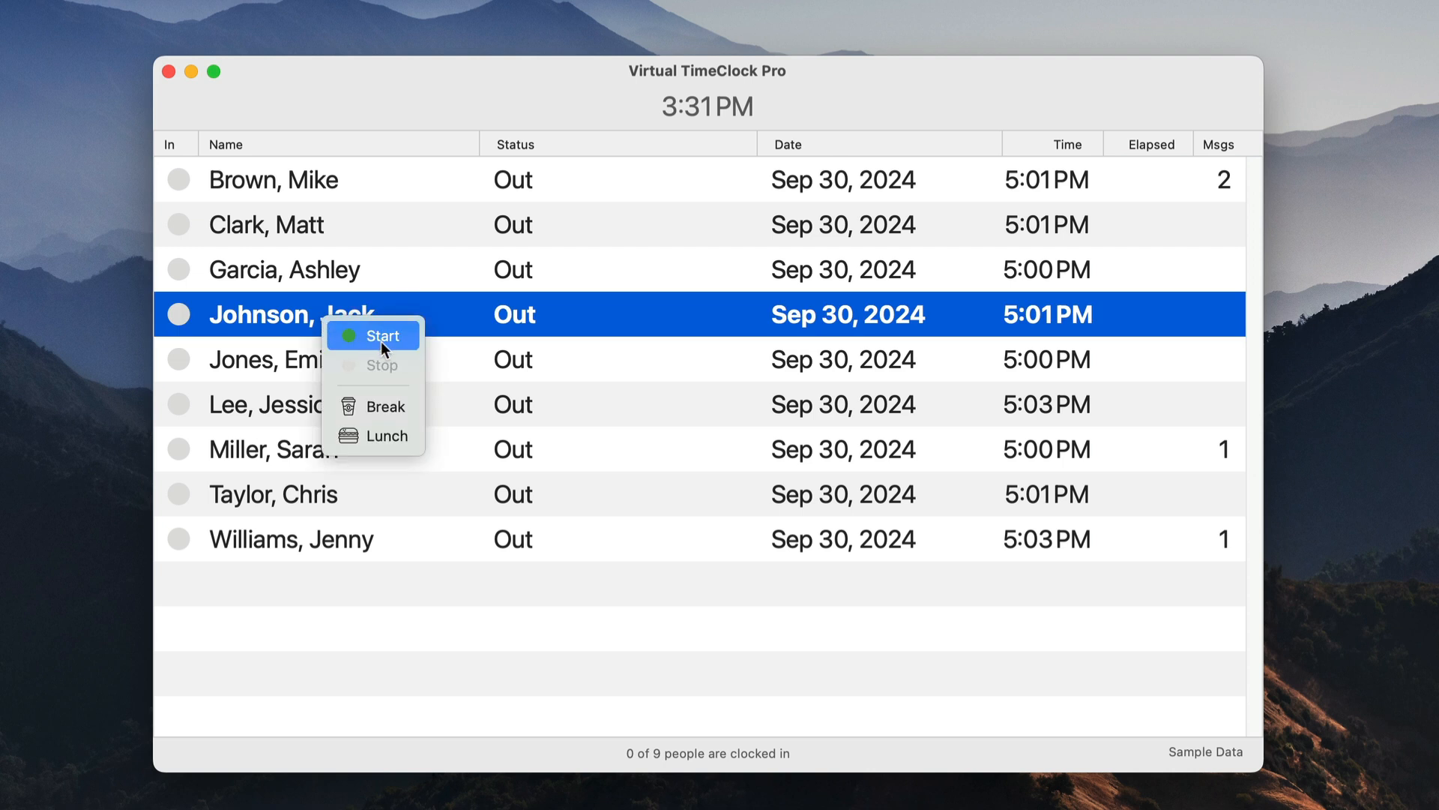
click(384, 334)
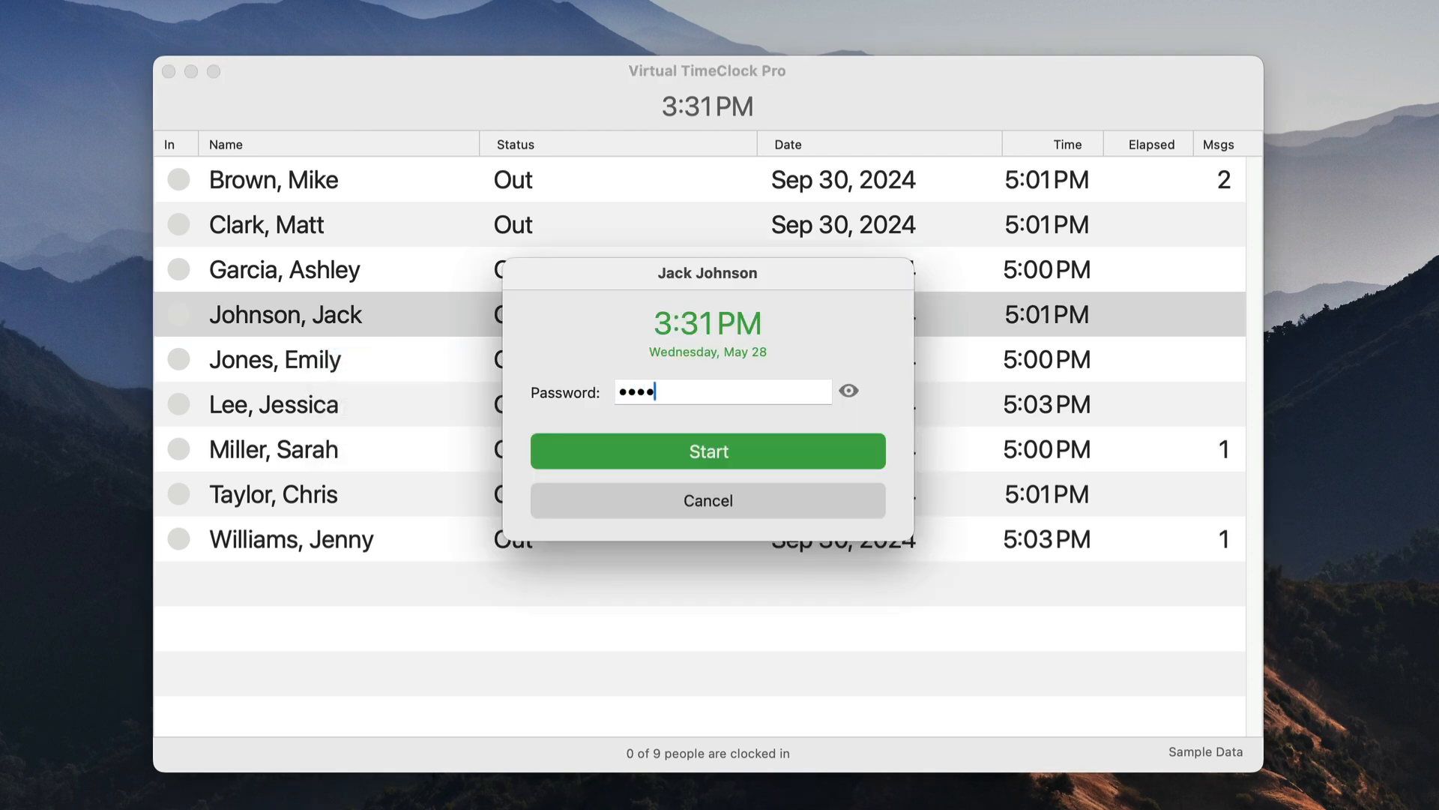
click(707, 451)
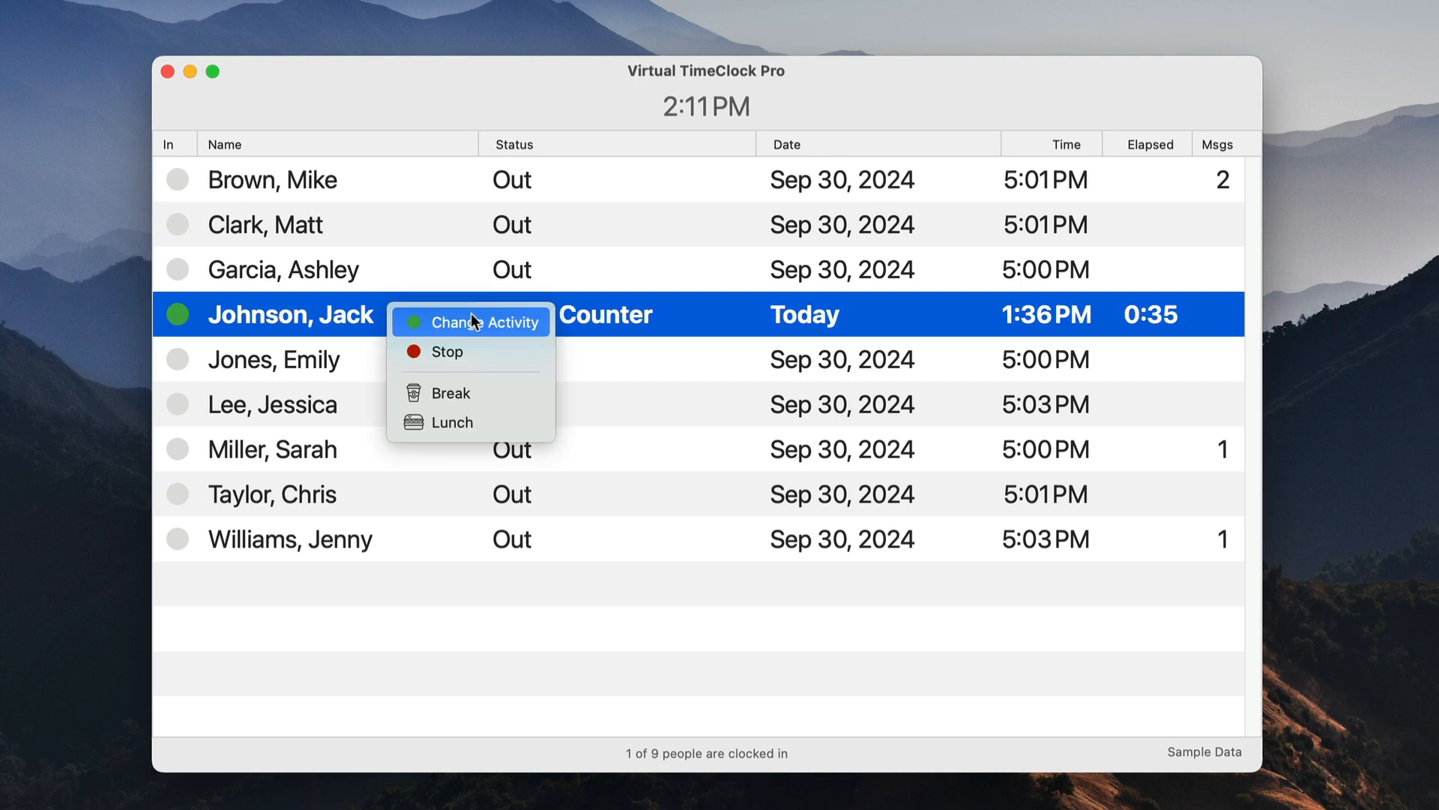
click(470, 322)
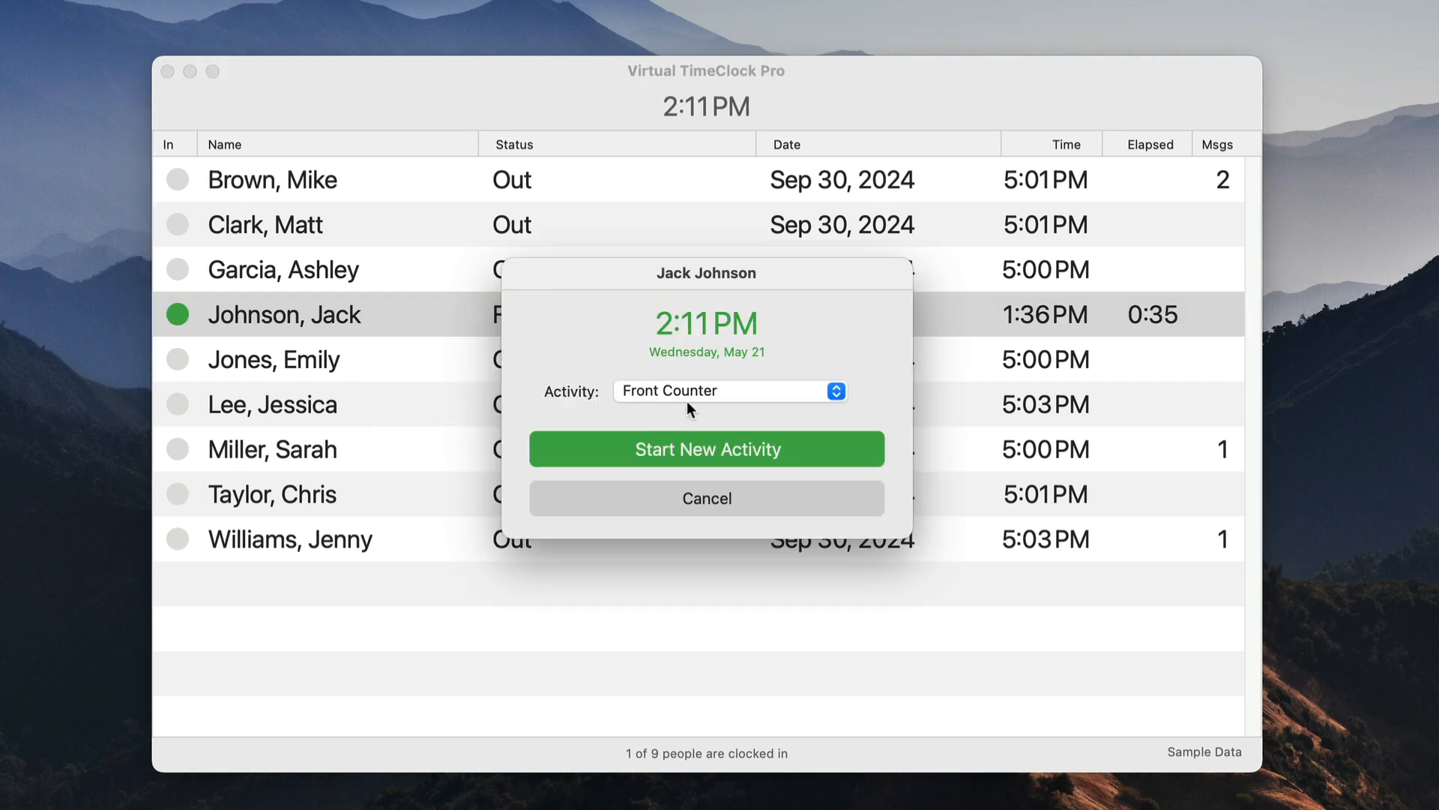
click(729, 390)
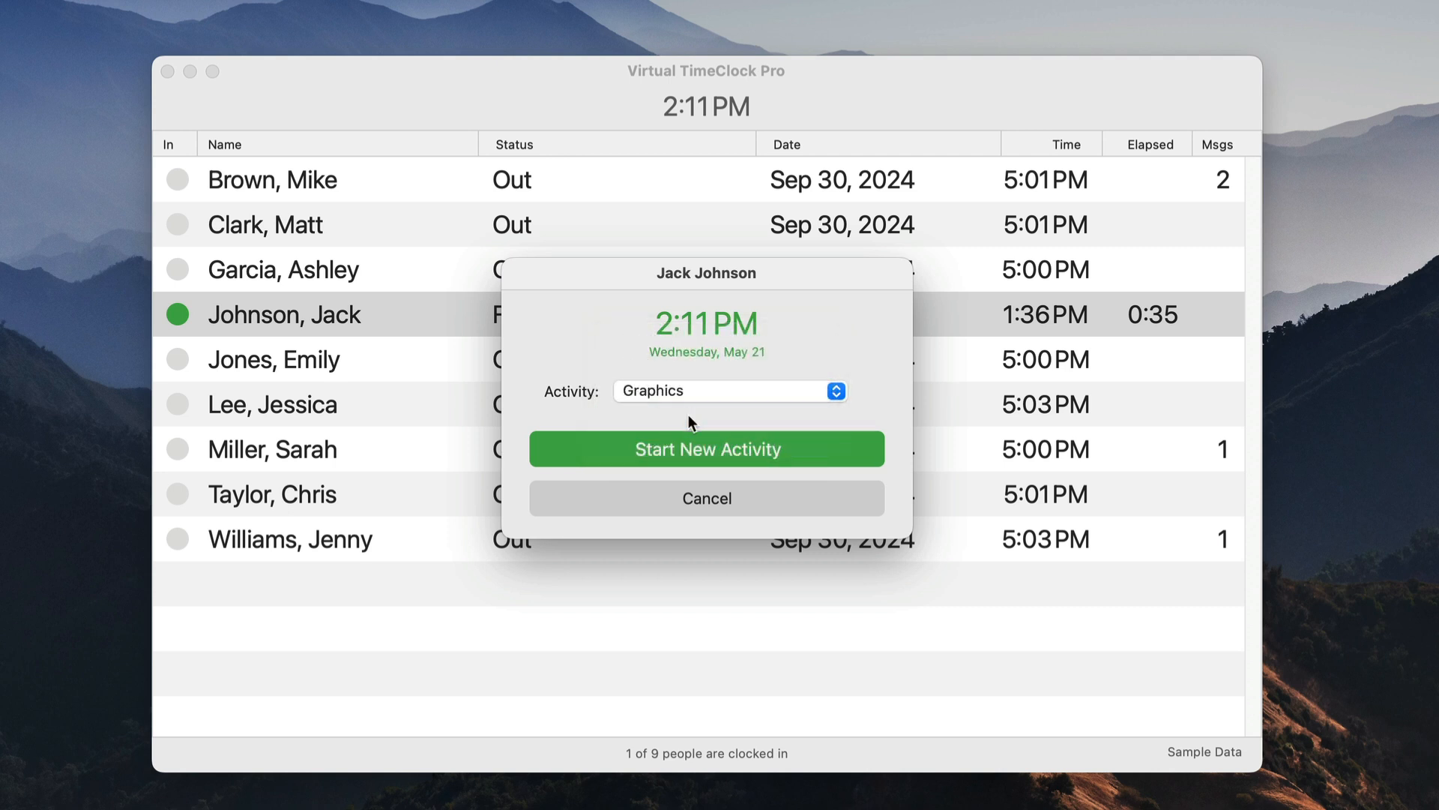
click(707, 449)
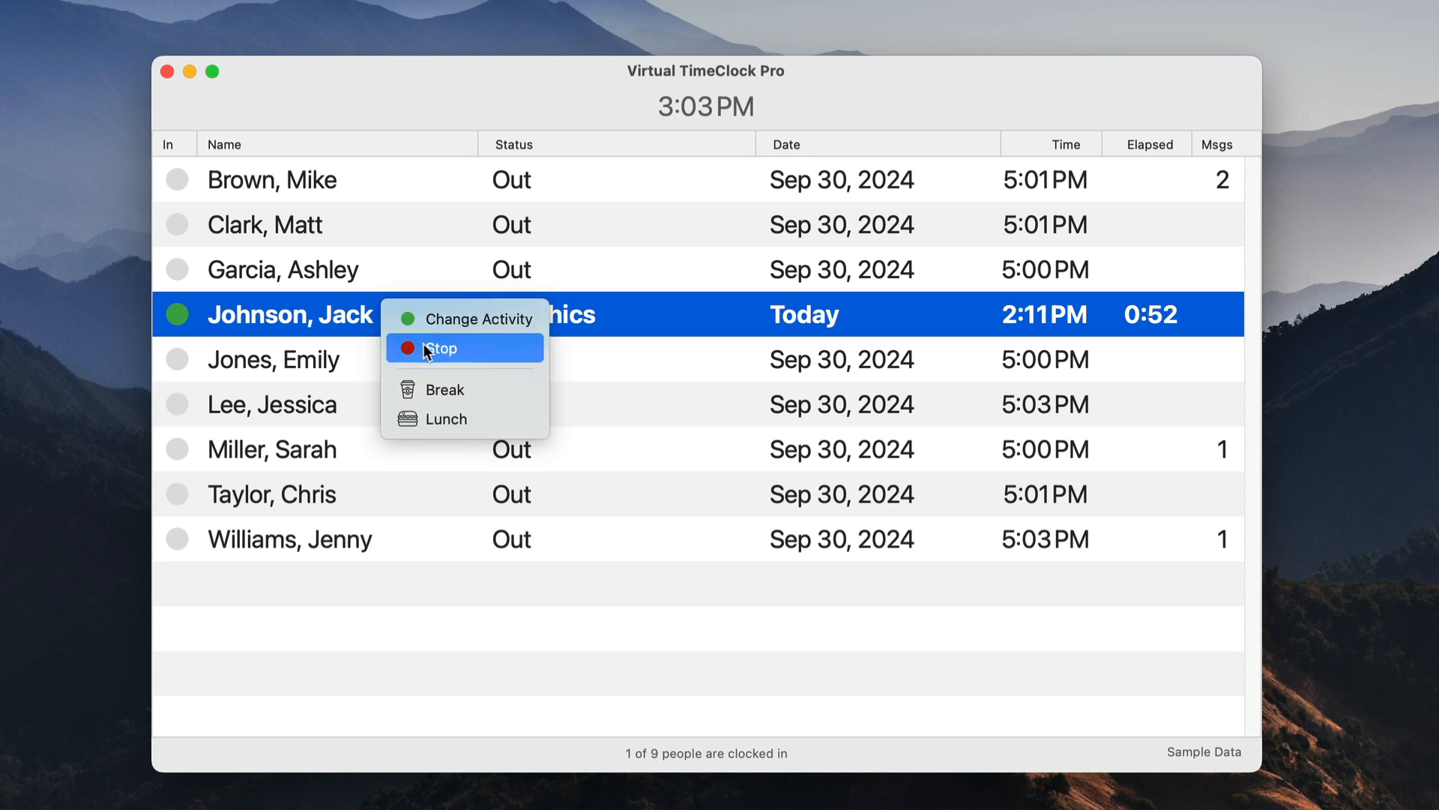
click(442, 347)
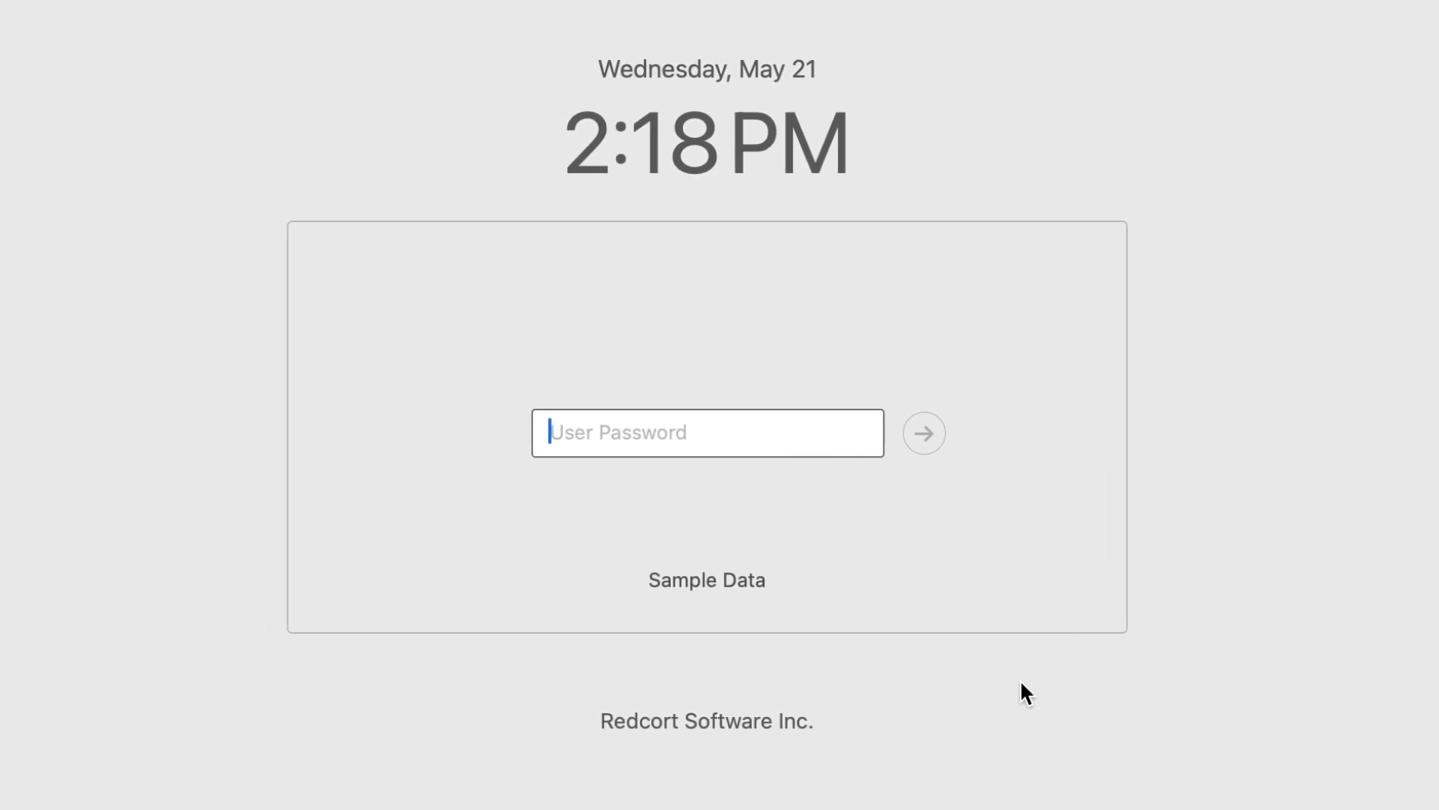
click(923, 433)
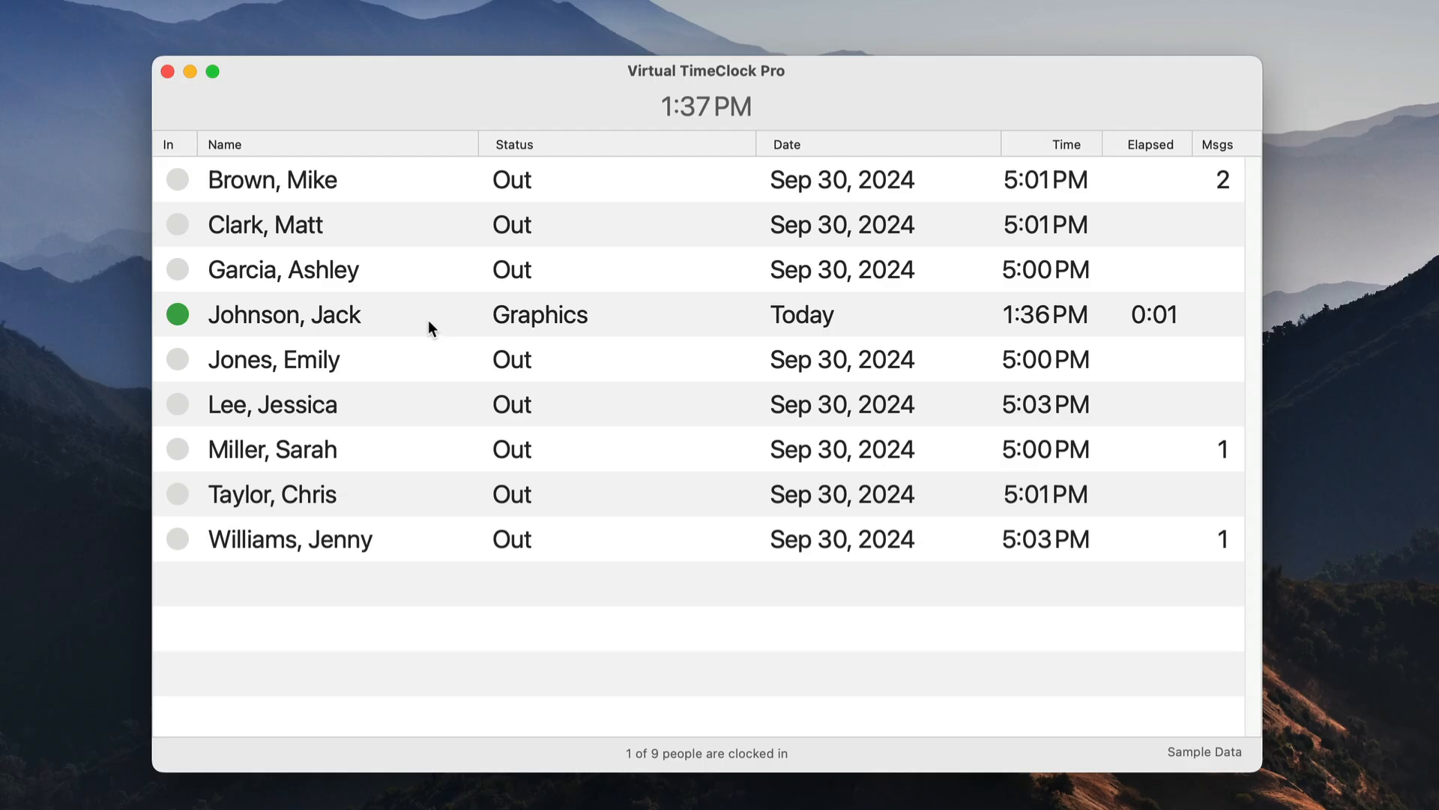
right_click(285, 314)
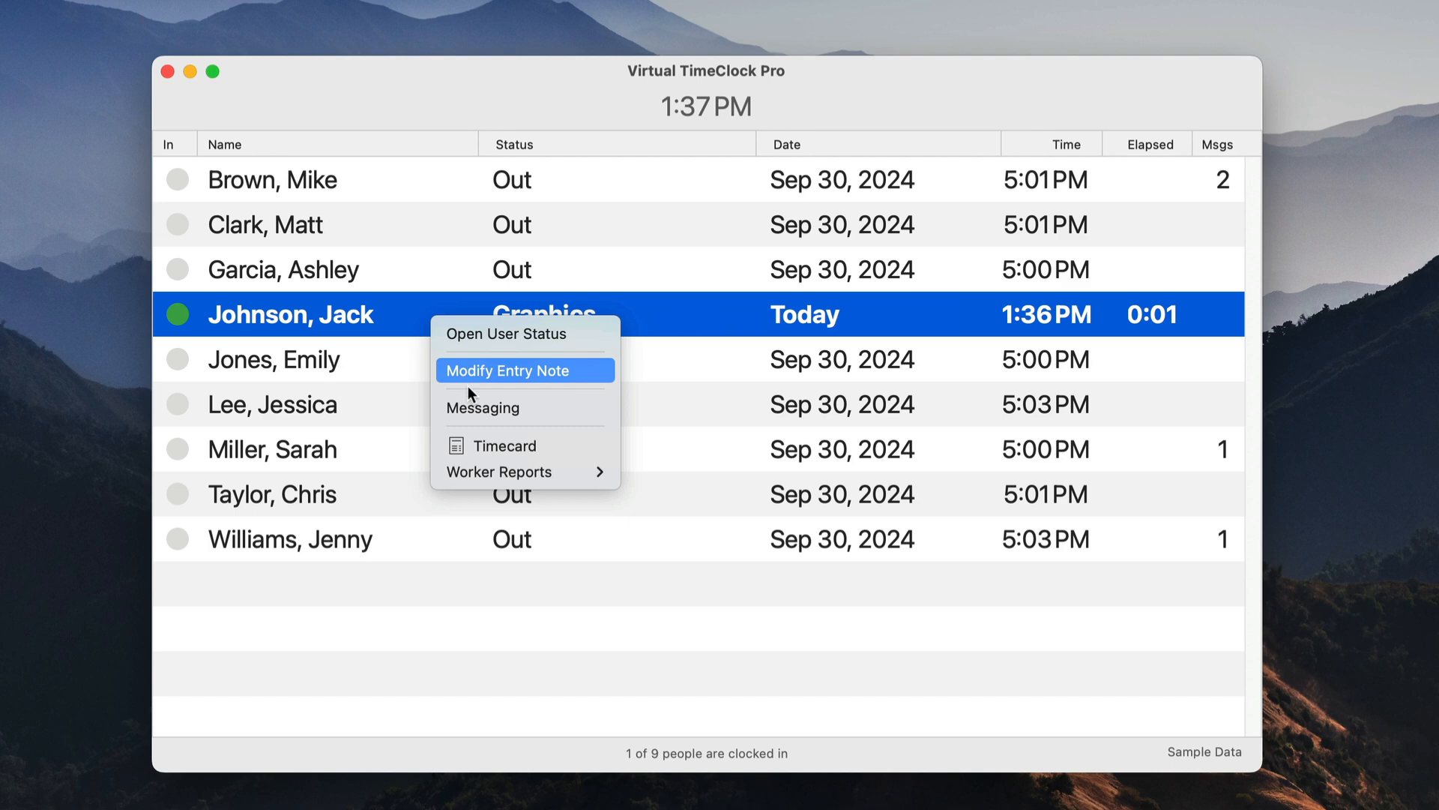
click(505, 446)
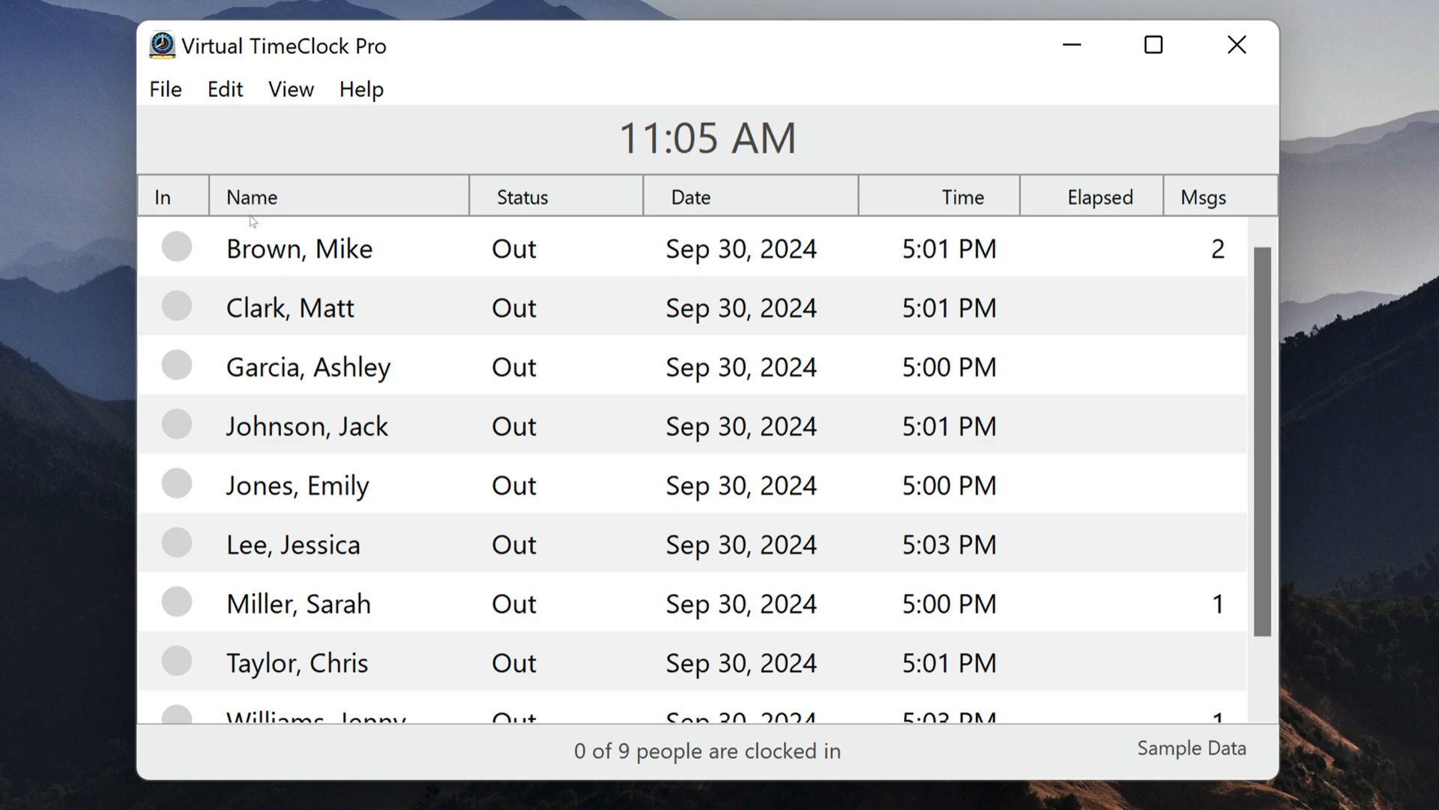
click(165, 89)
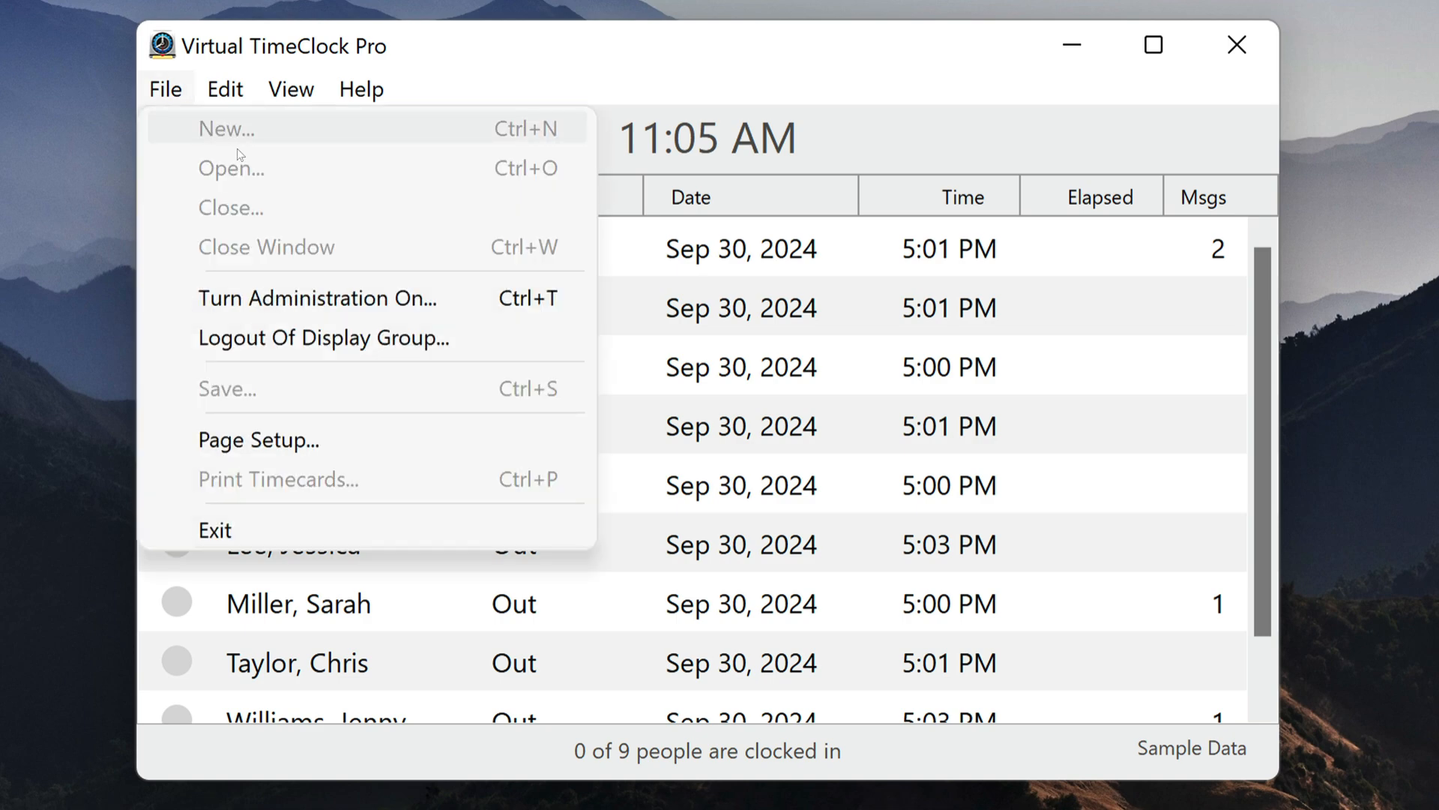
click(316, 298)
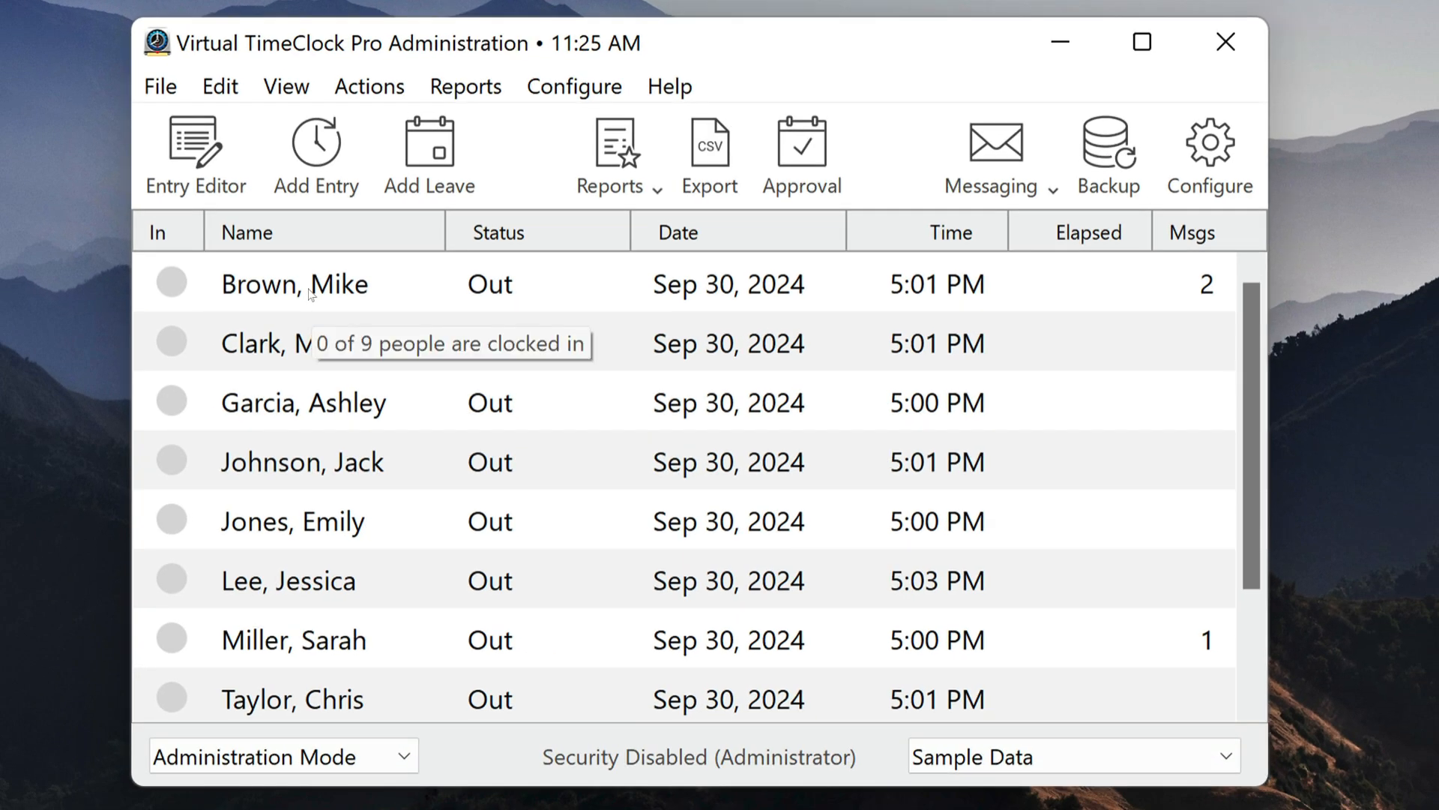
right_click(294, 284)
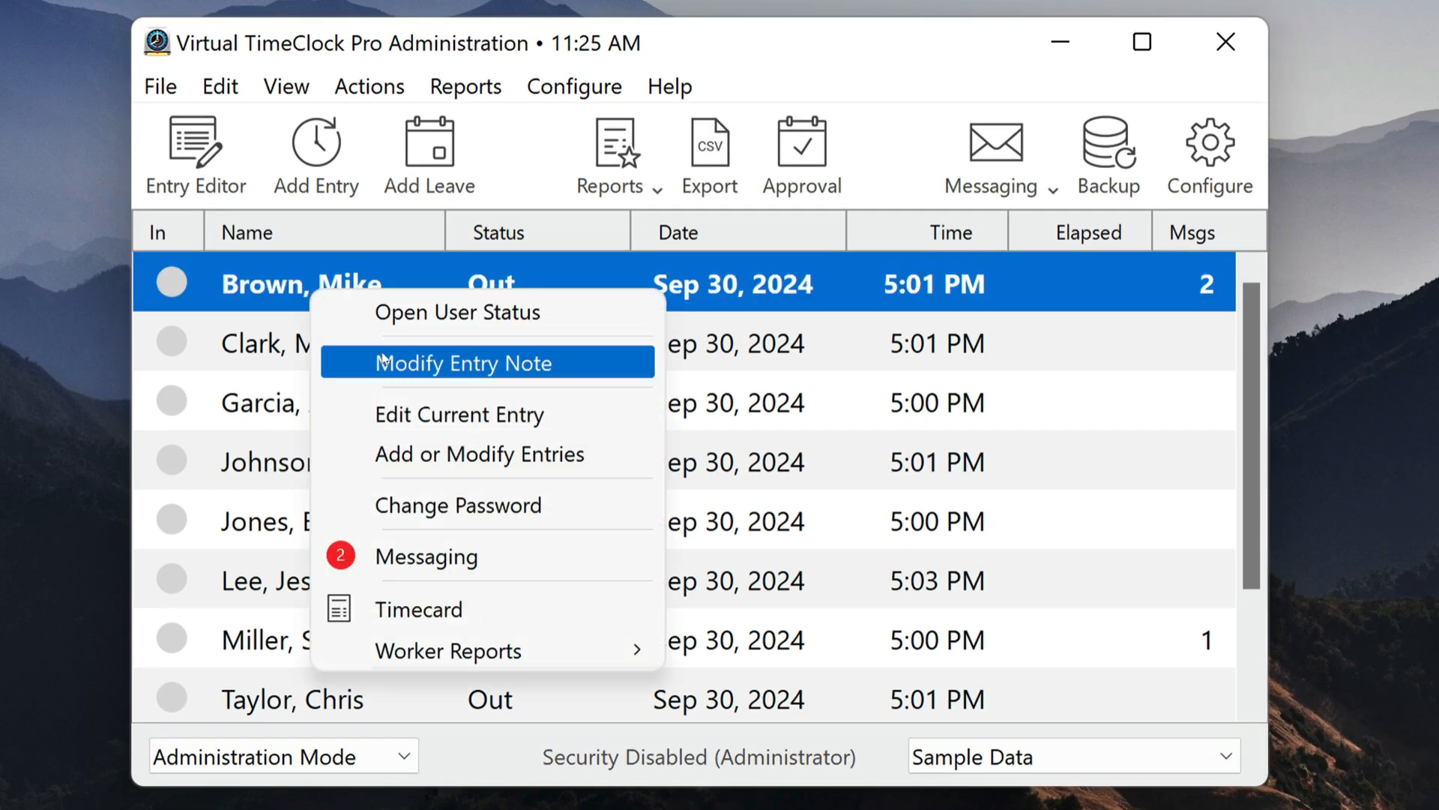
click(466, 362)
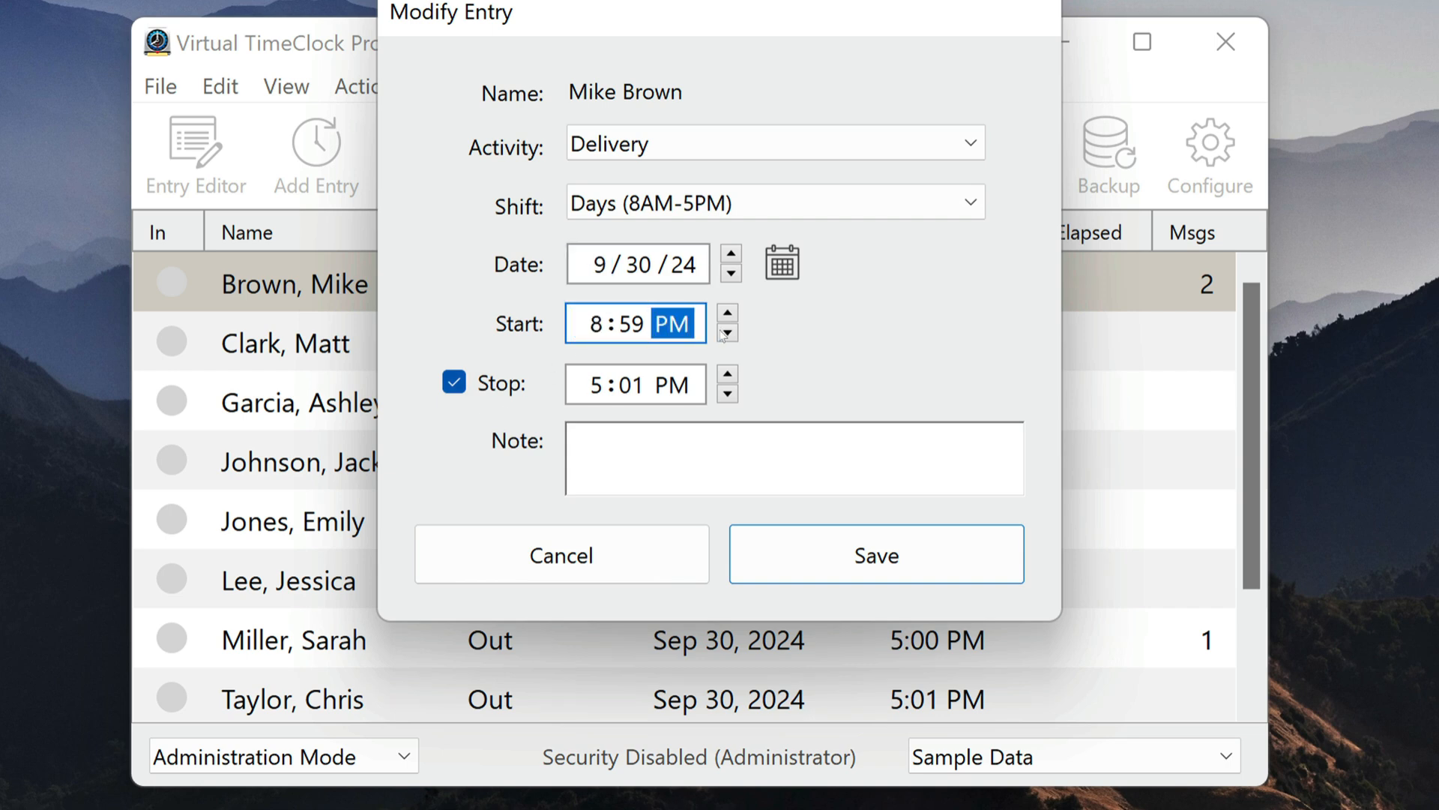
click(874, 555)
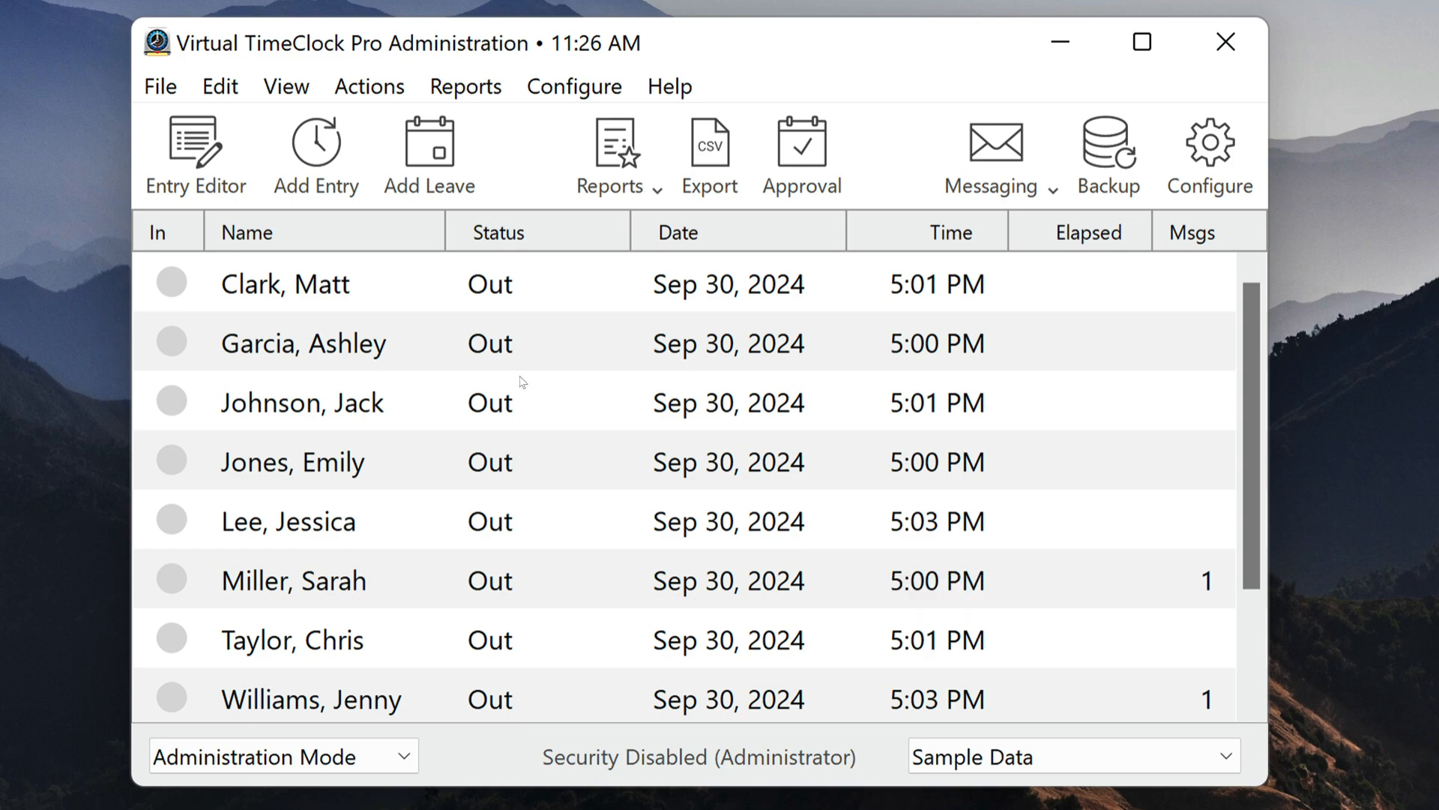
right_click(285, 283)
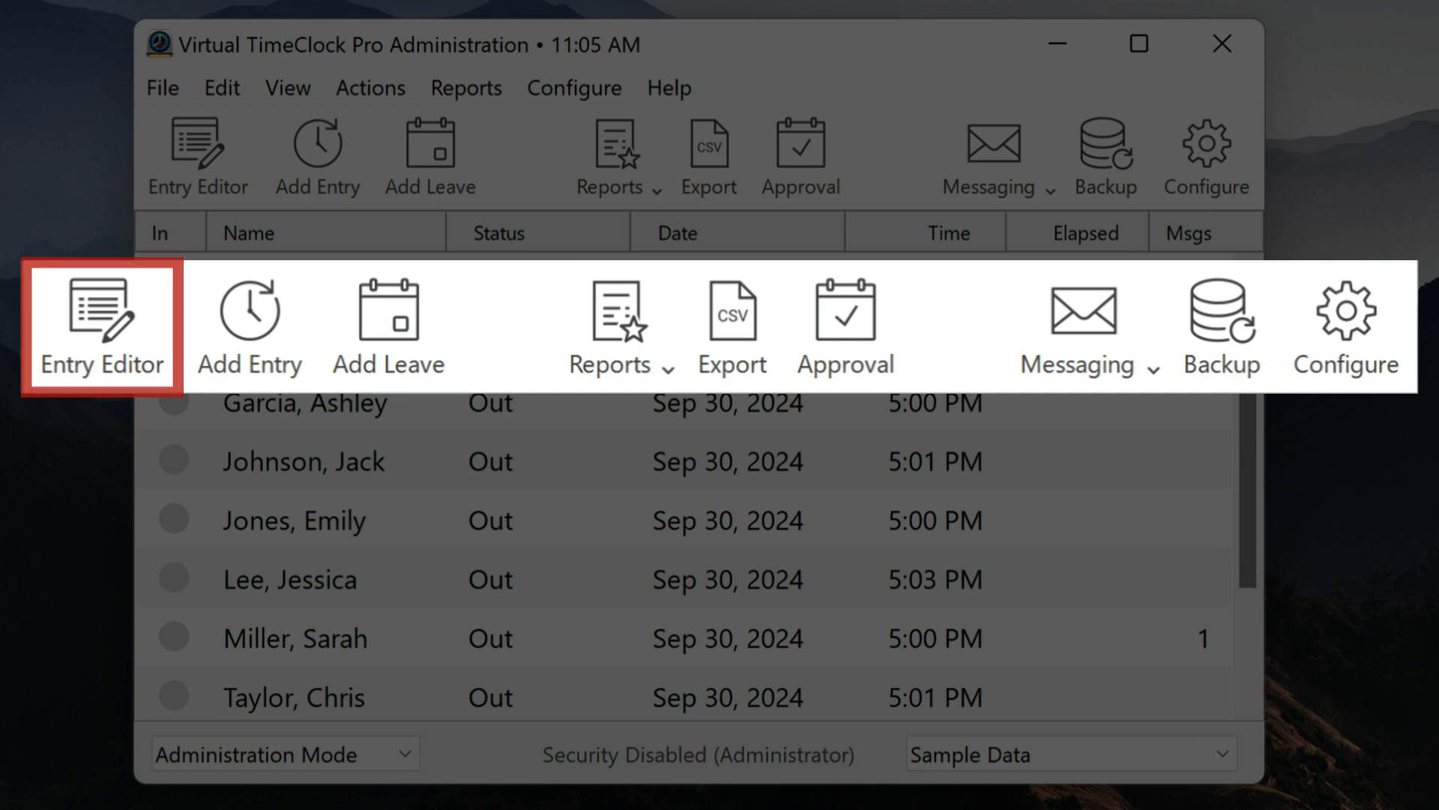
mouse_move(249, 321)
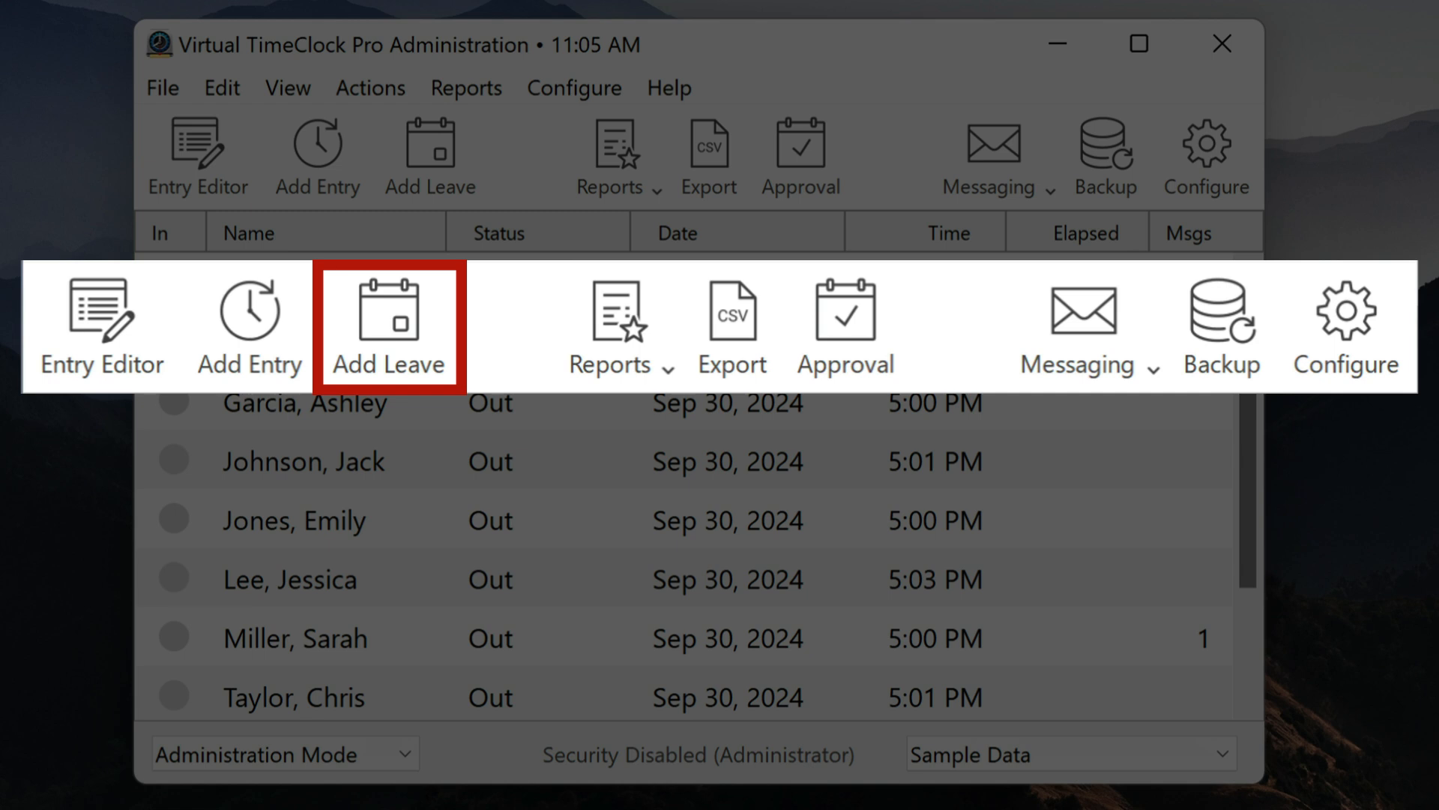
mouse_move(620, 326)
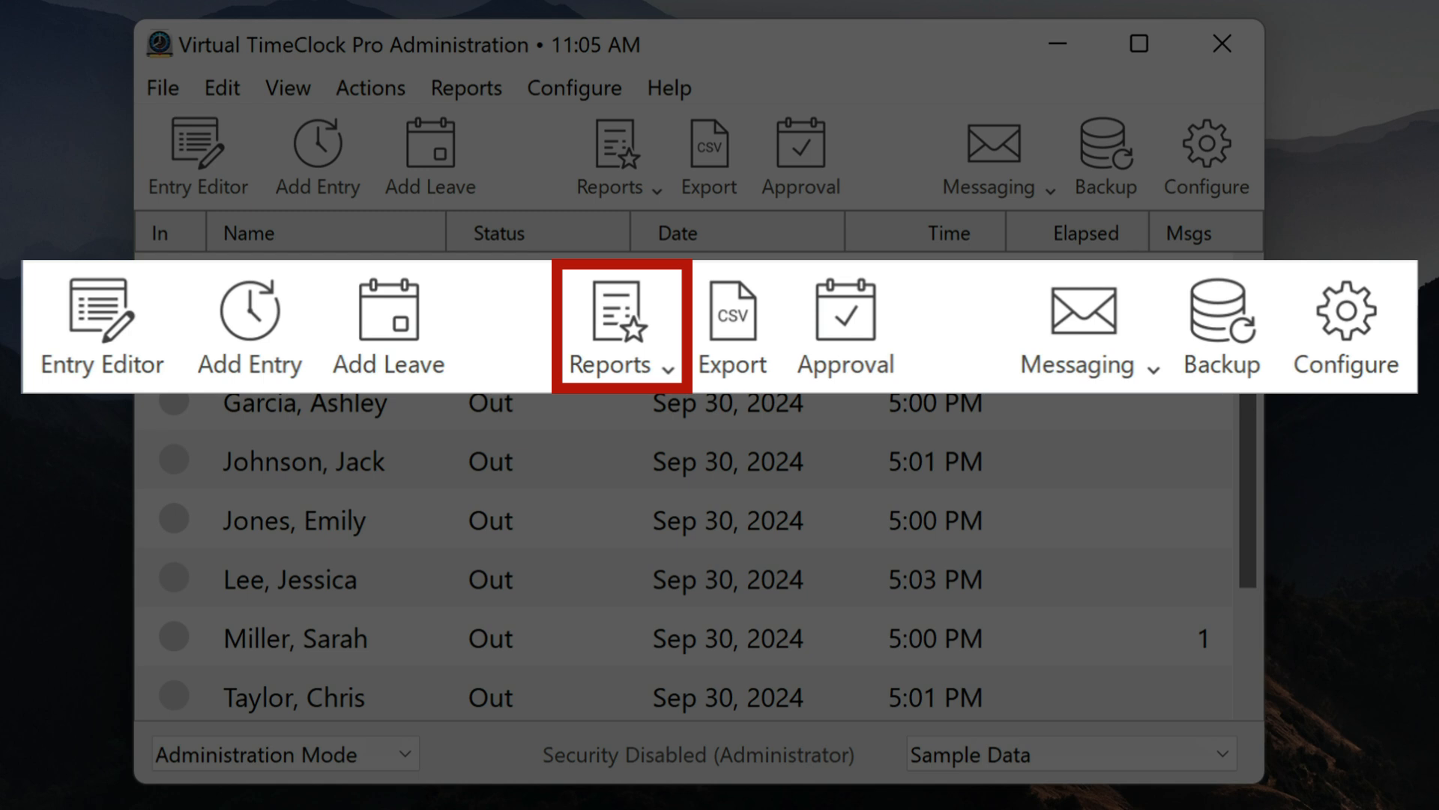
mouse_move(729, 326)
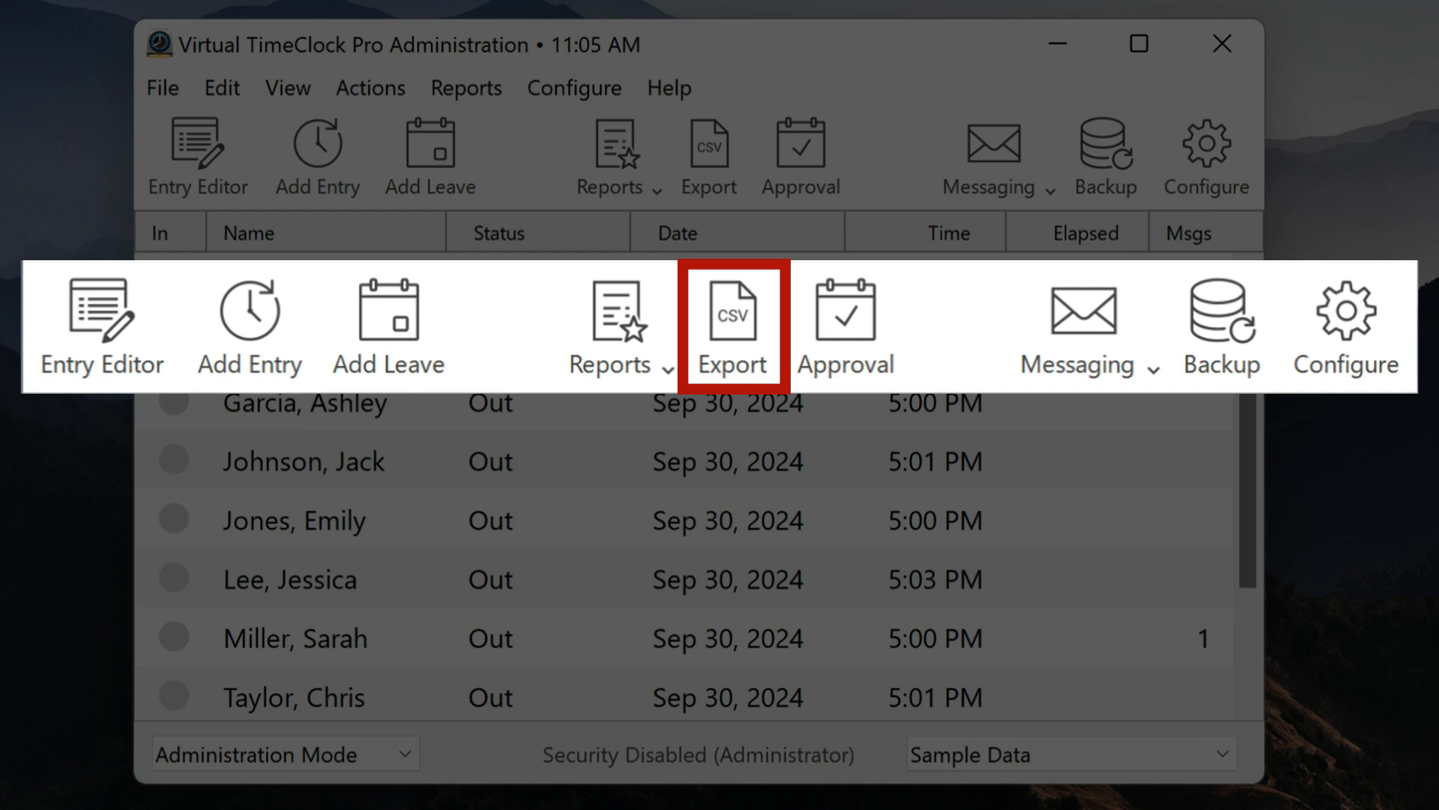
mouse_move(843, 325)
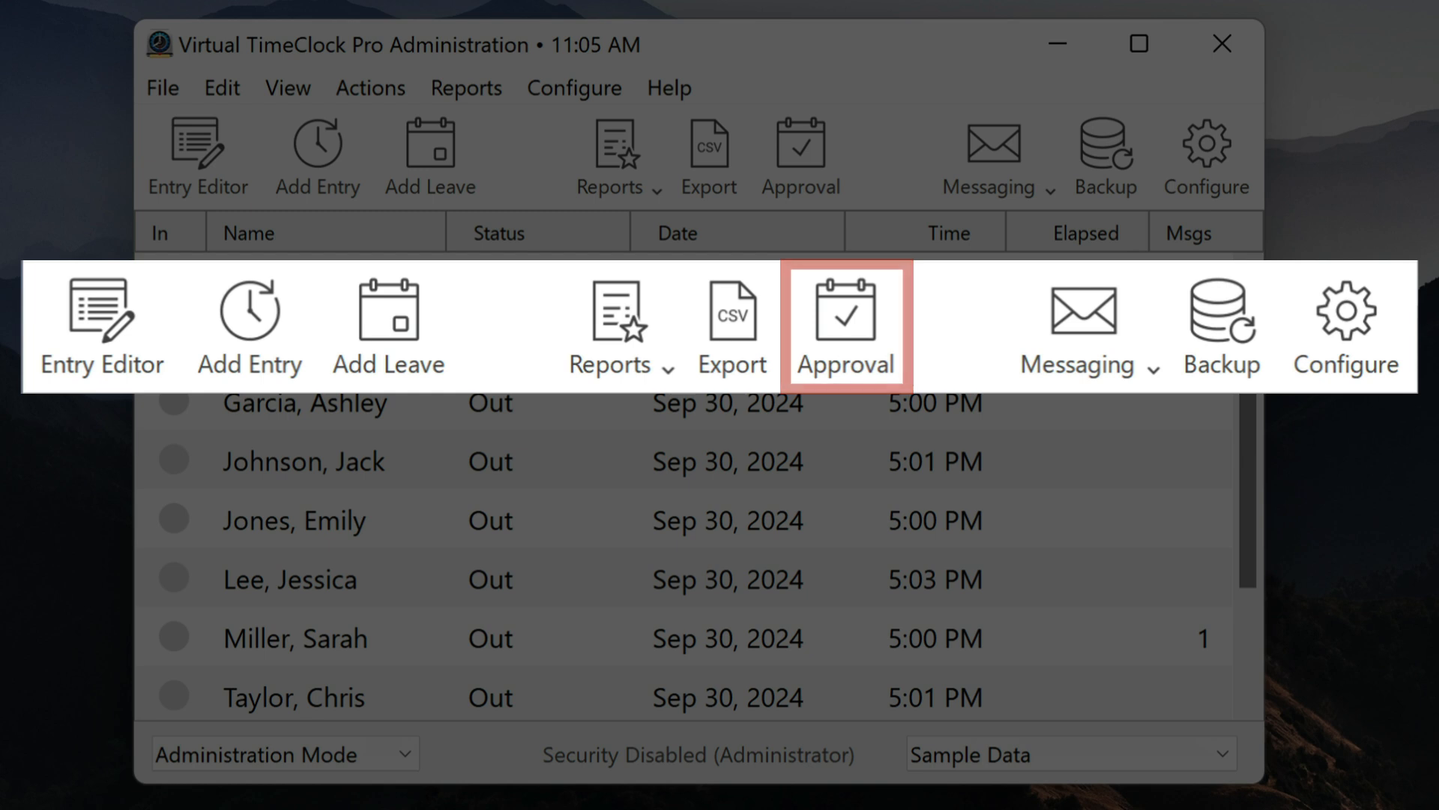
mouse_move(1084, 326)
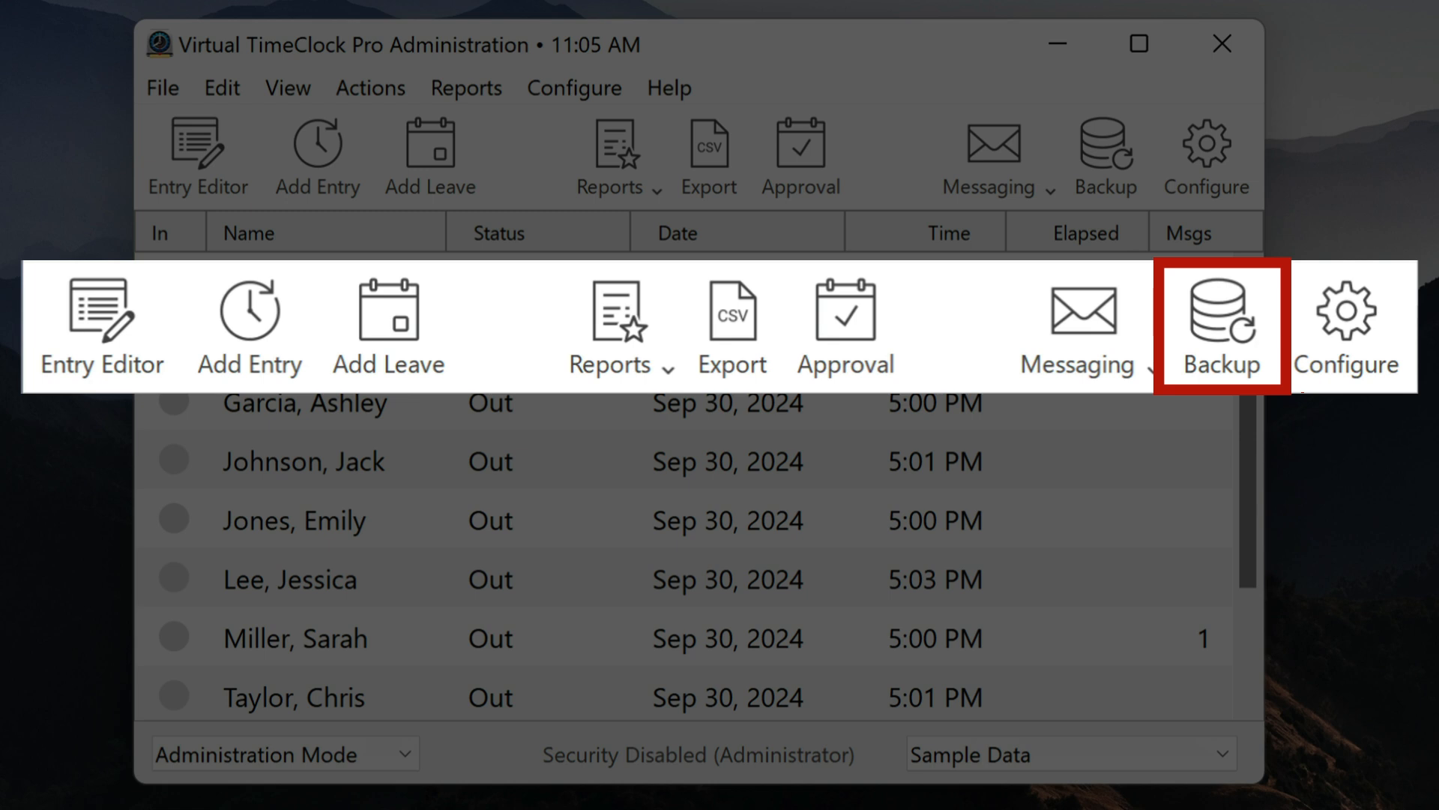
mouse_move(1345, 326)
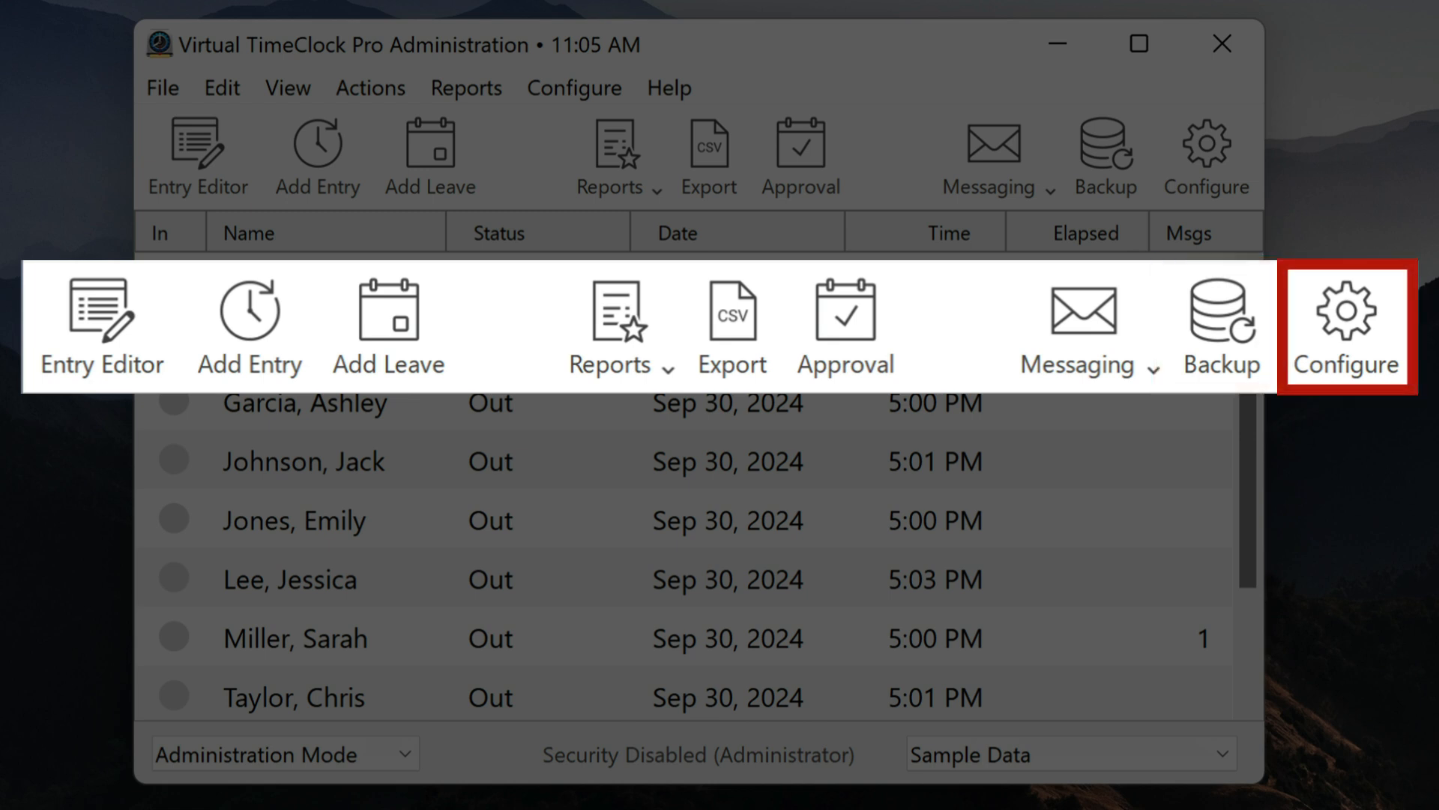
Open Configure from the admin toolbar to show People, Groups, System and Data settings.
click(1346, 323)
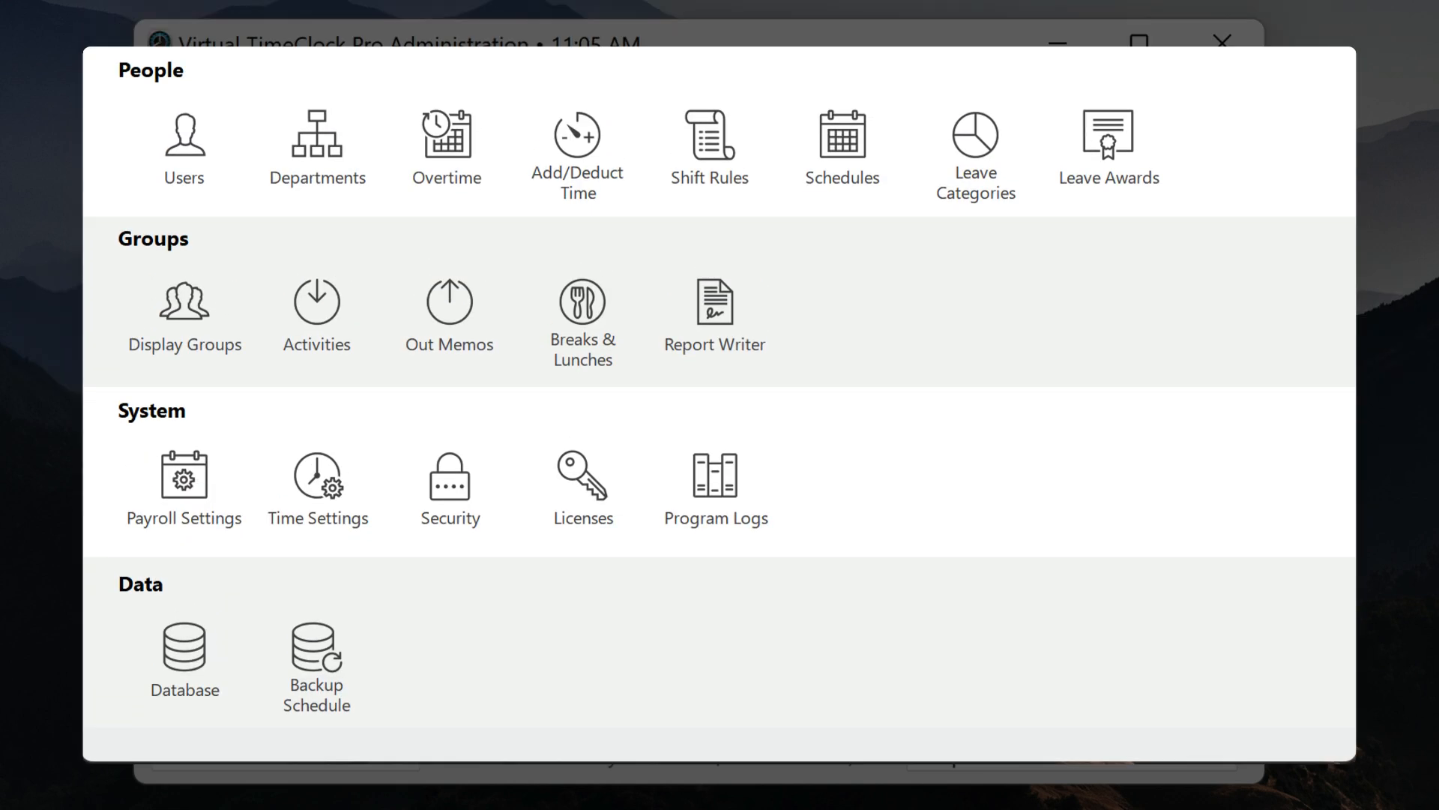